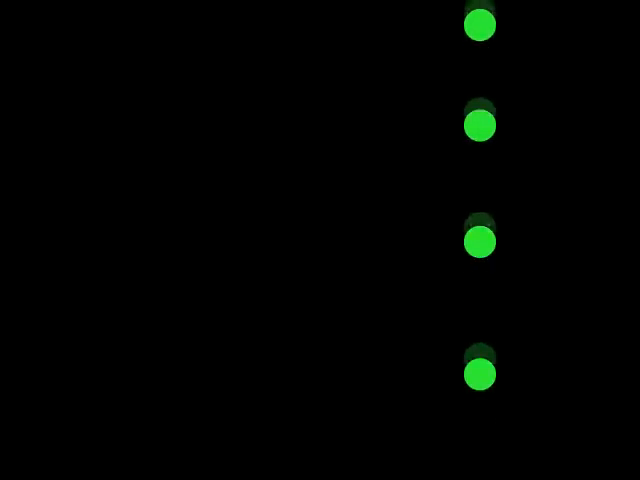
scroll(down, 3)
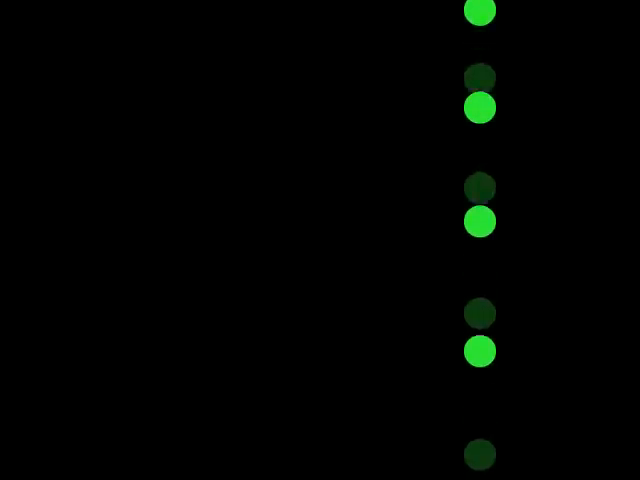